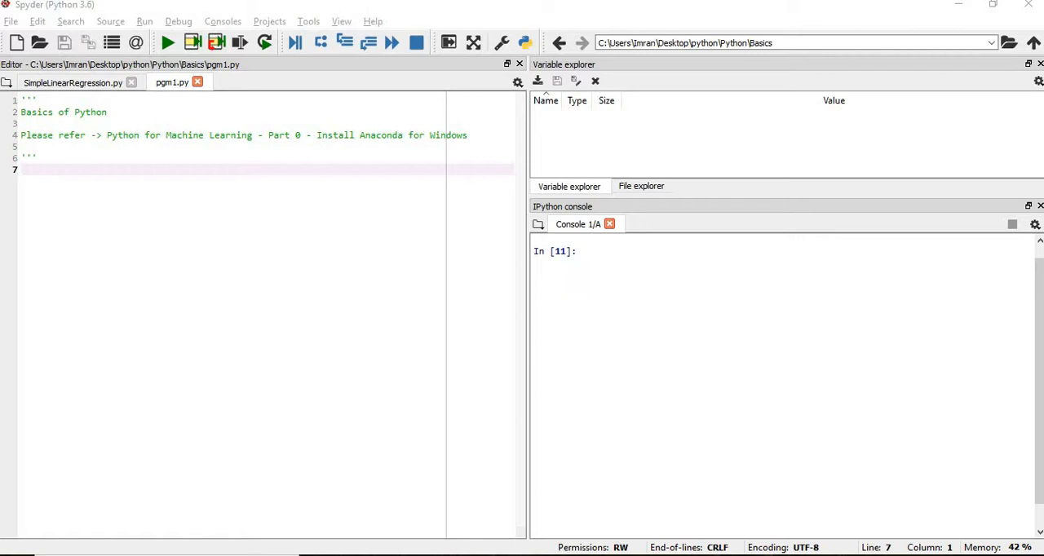
pyautogui.moveTo(774, 342)
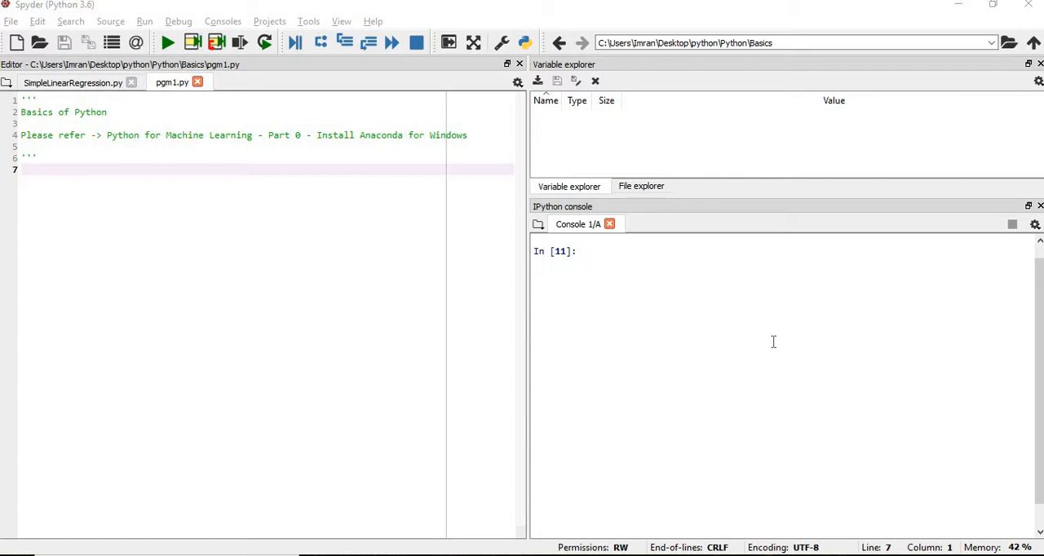
pyautogui.moveTo(650, 288)
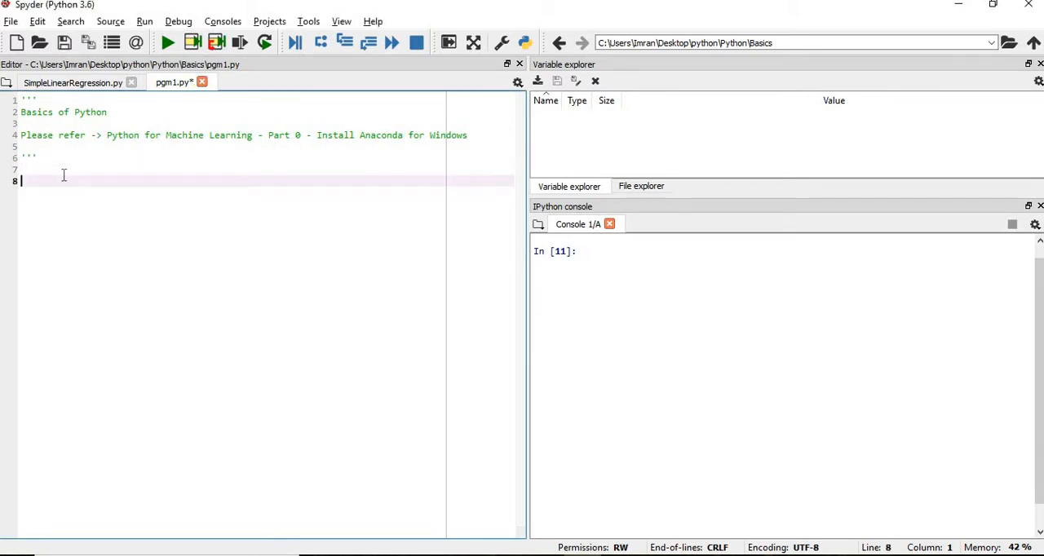
# Step: Write print('Hello World') and print("Hello World") on consecutive lines and run both
pyautogui.write('print')
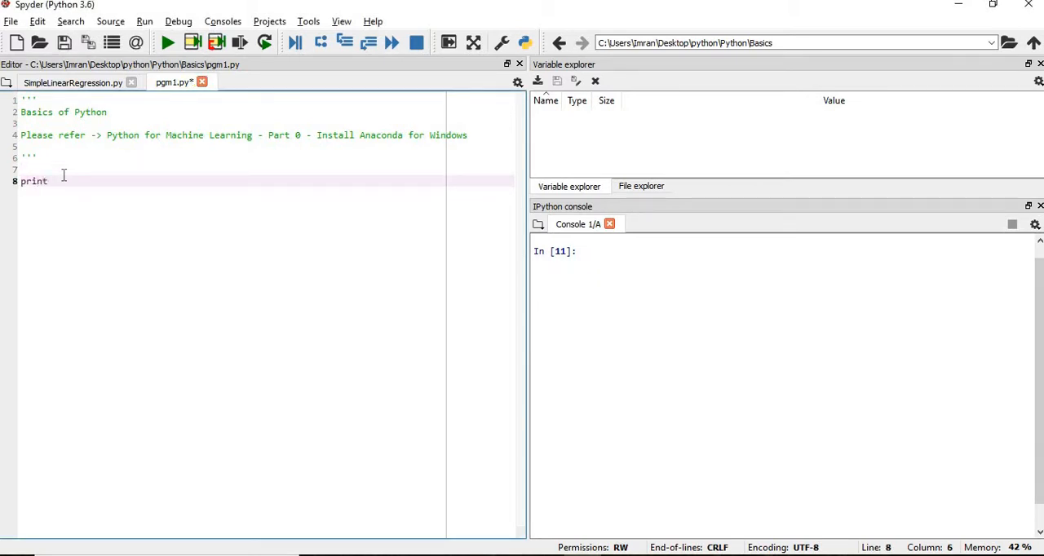
pyautogui.write("('Hello Wolr")
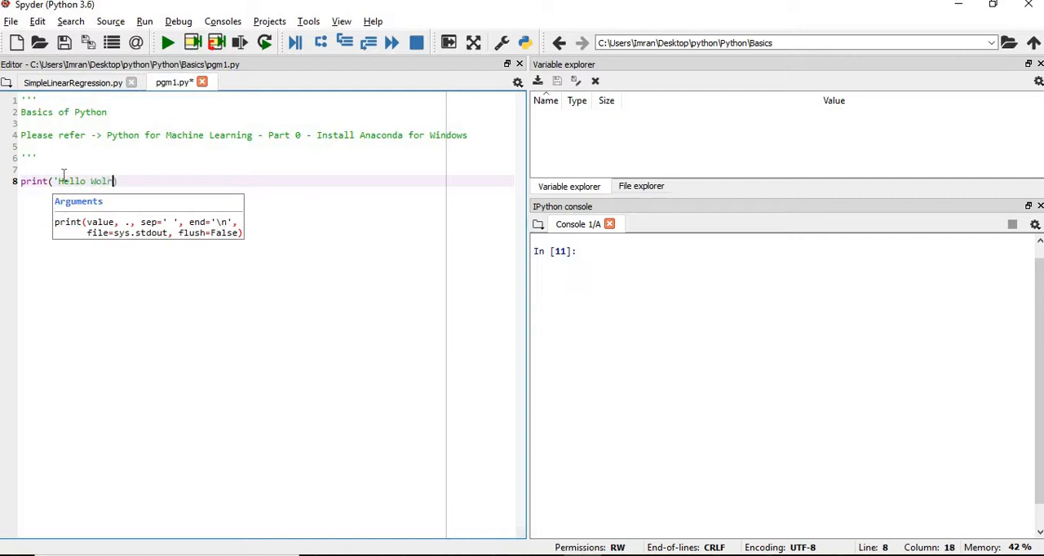
pyautogui.write('d')
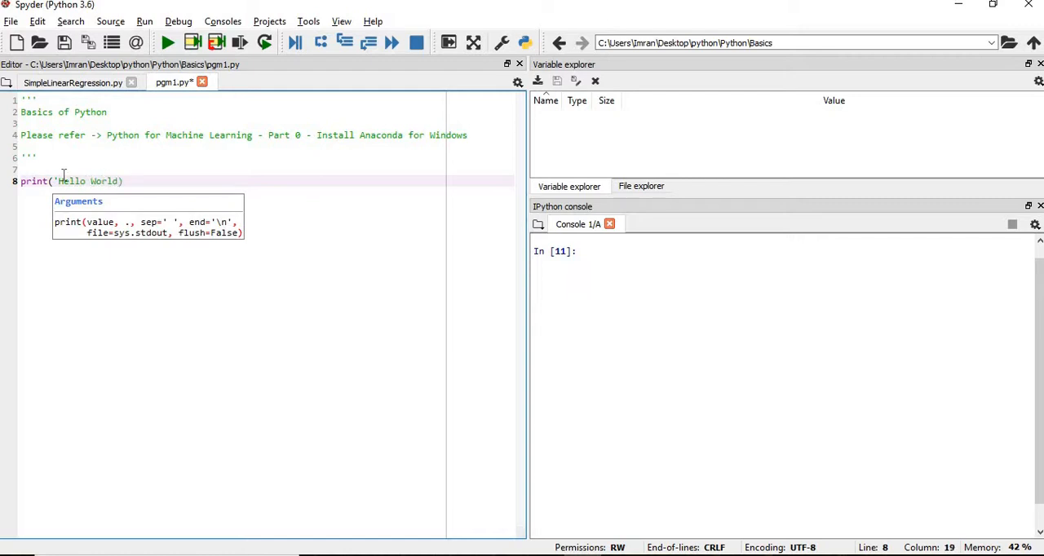
pyautogui.write("')")
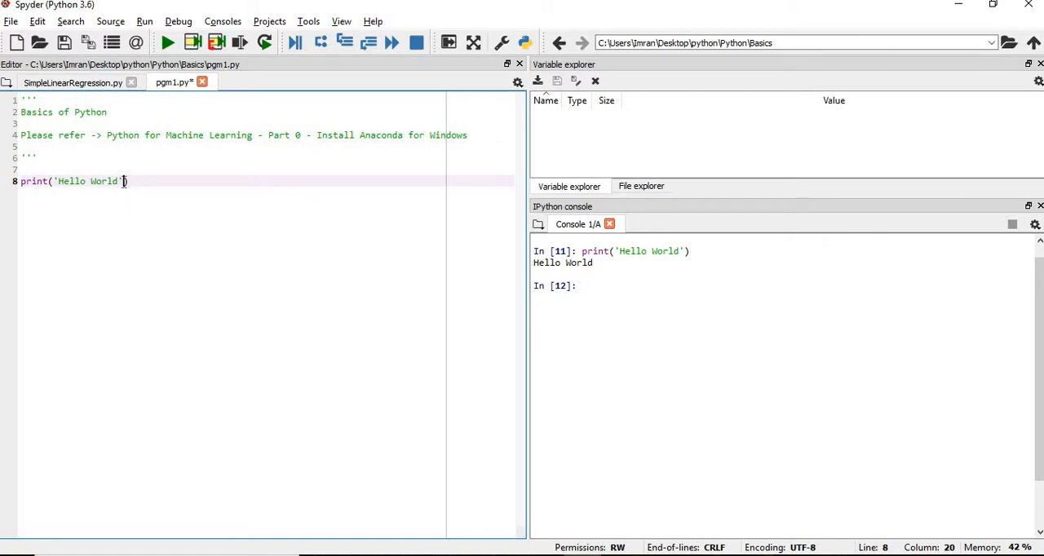
pyautogui.write(')')
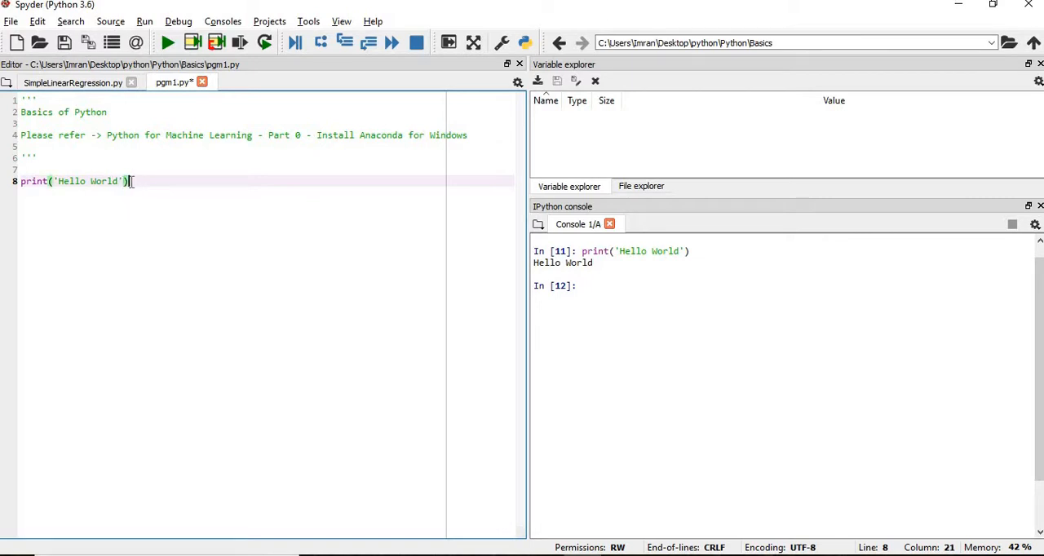
pyautogui.press('enter')
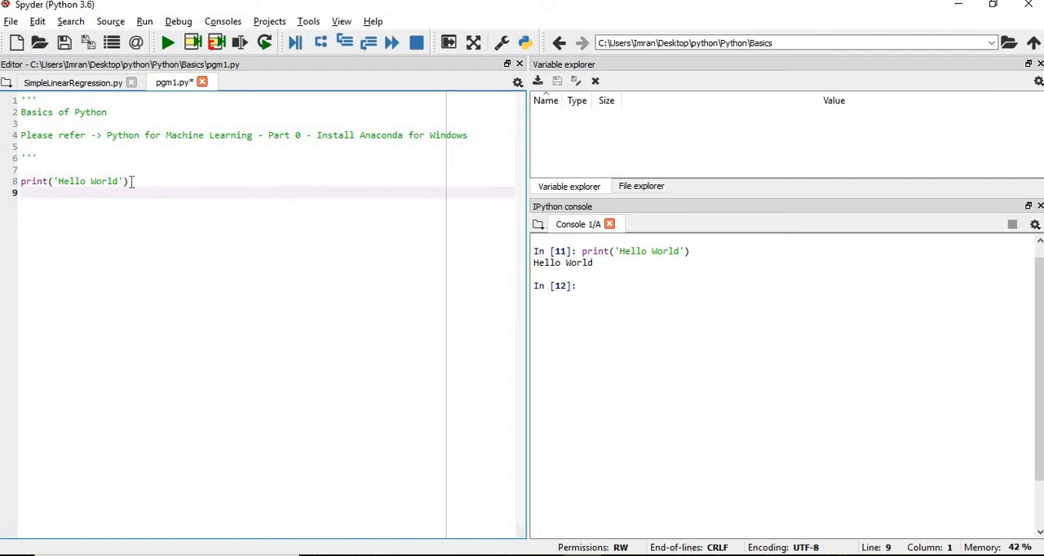
pyautogui.write("print('Hello World')")
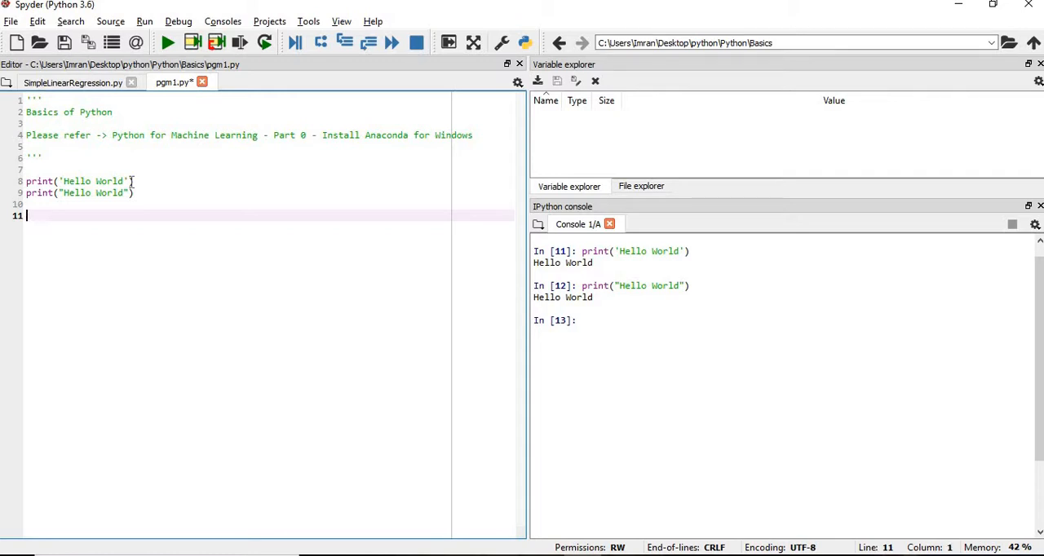
# Step: Run a capitalised Print('Hello World') to see the NameError, then delete that line
pyautogui.write('Print')
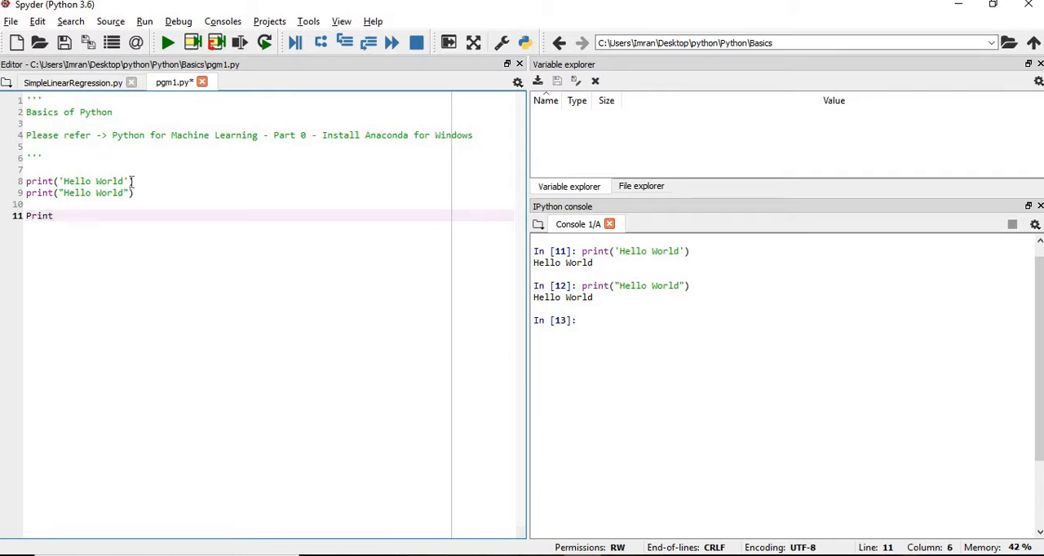
pyautogui.write("('Hel")
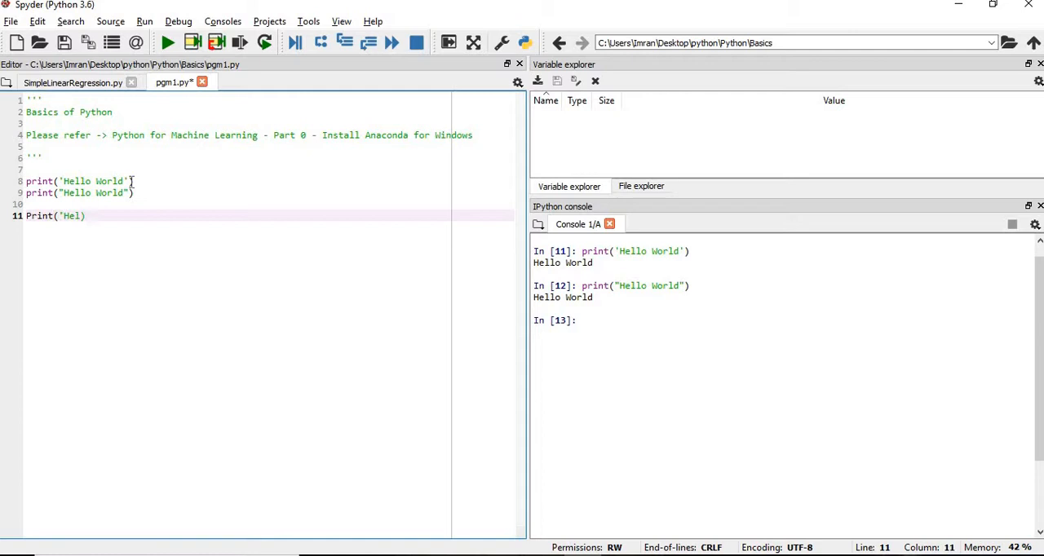
pyautogui.write("lo World'")
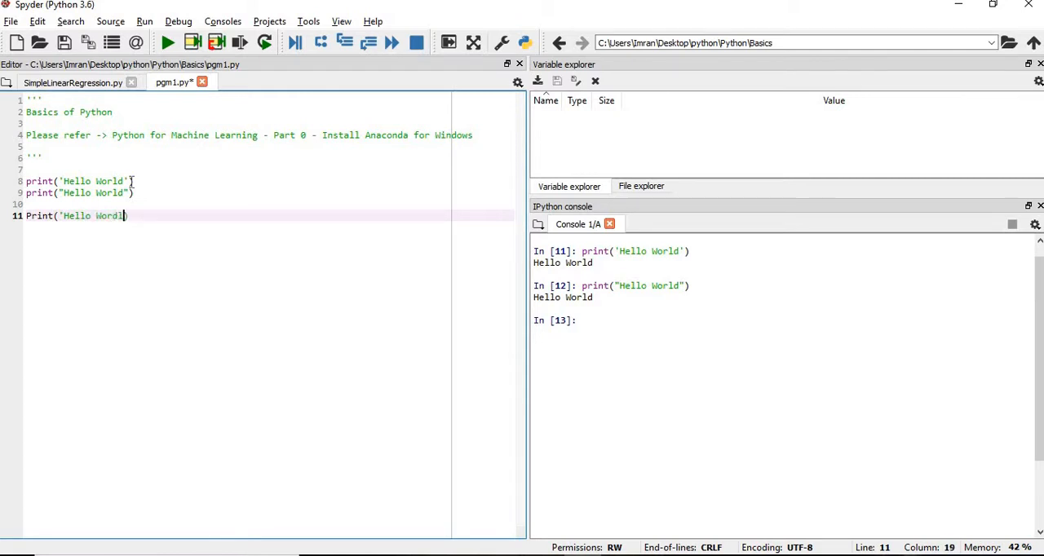
pyautogui.write("'")
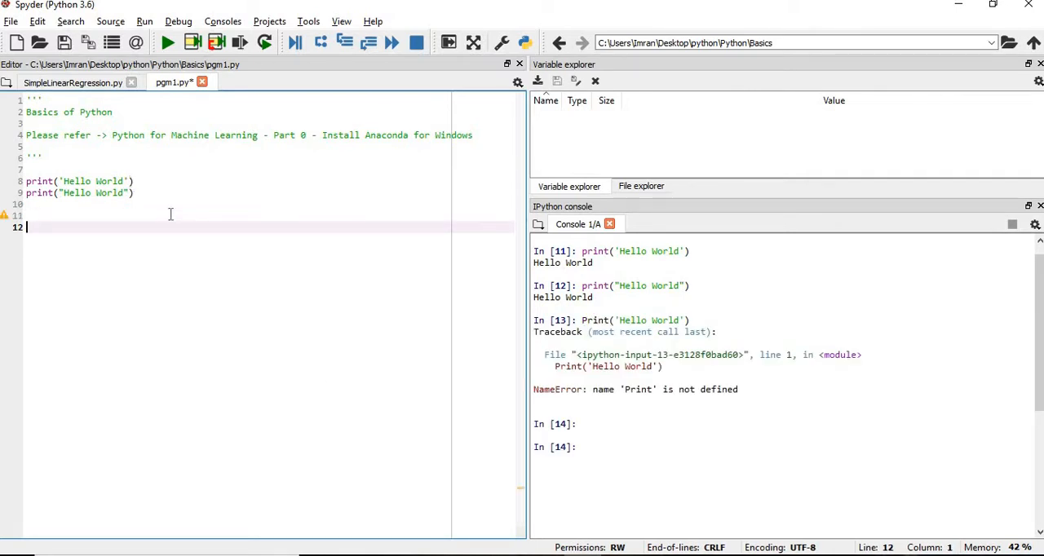
pyautogui.press('backspace')
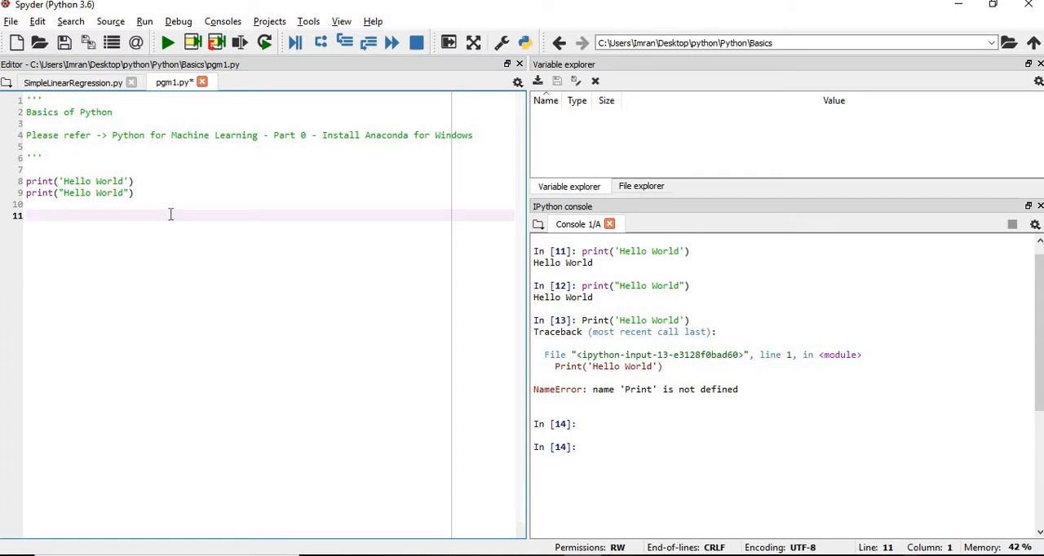
# Step: Add and run format('Hello World', '>25') to right-align Hello World in 25 characters
pyautogui.write('format(')
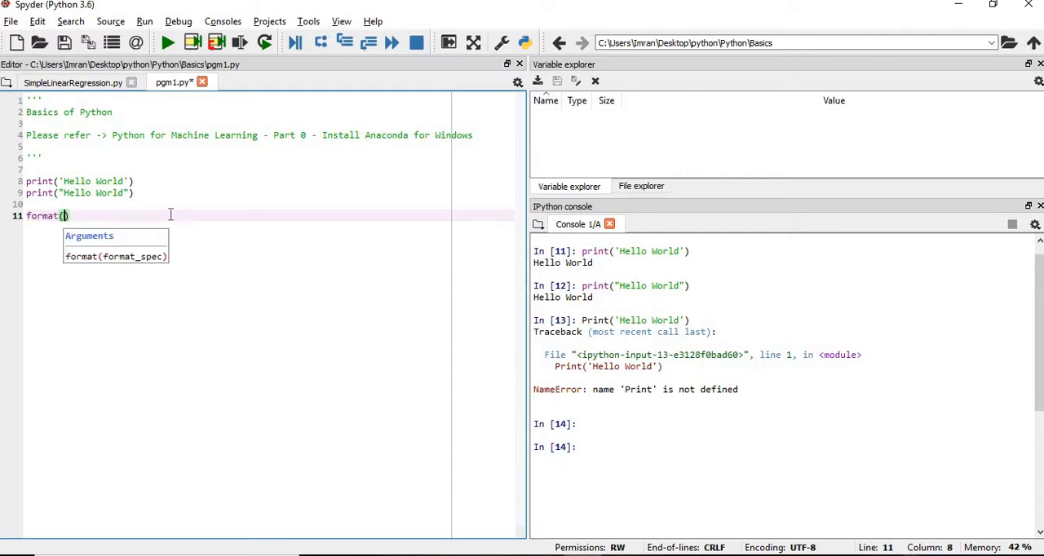
pyautogui.write("'Hello'")
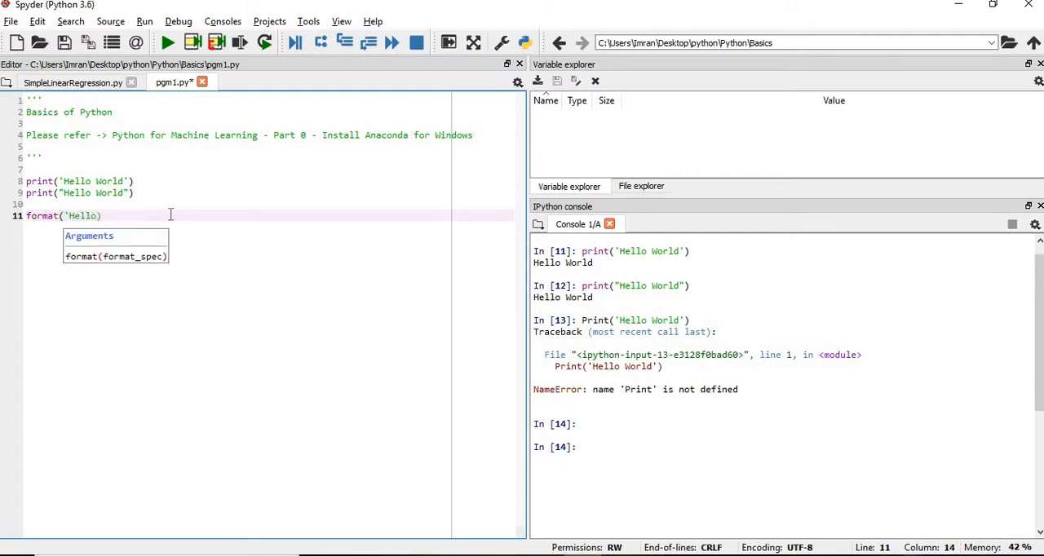
pyautogui.write('W')
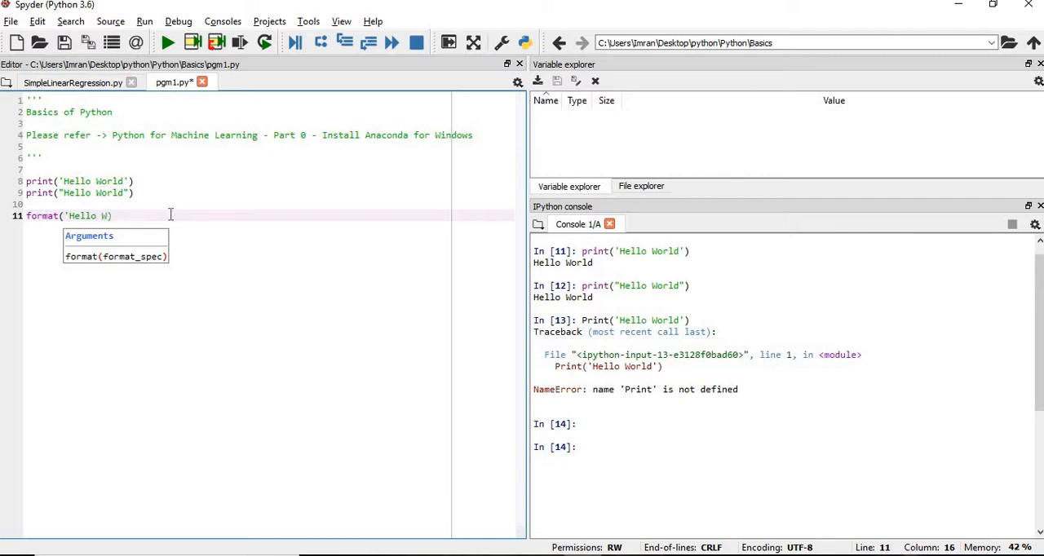
pyautogui.write("orld',")
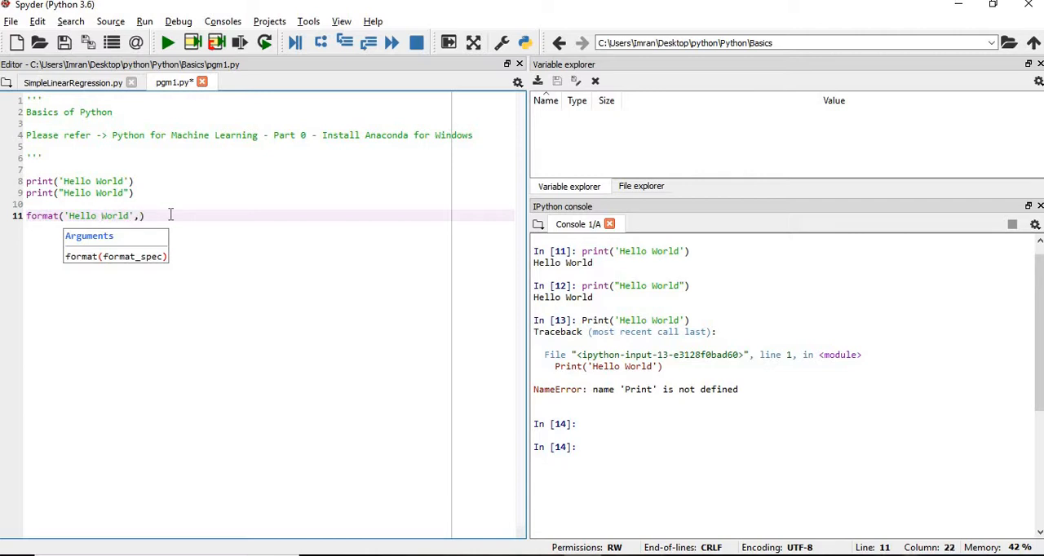
pyautogui.write("'")
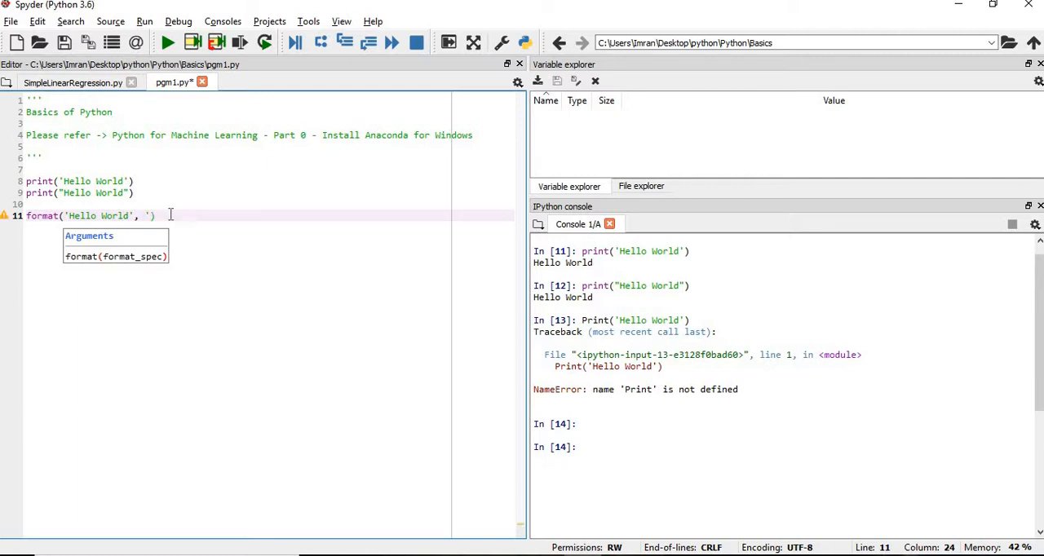
pyautogui.write(">25'")
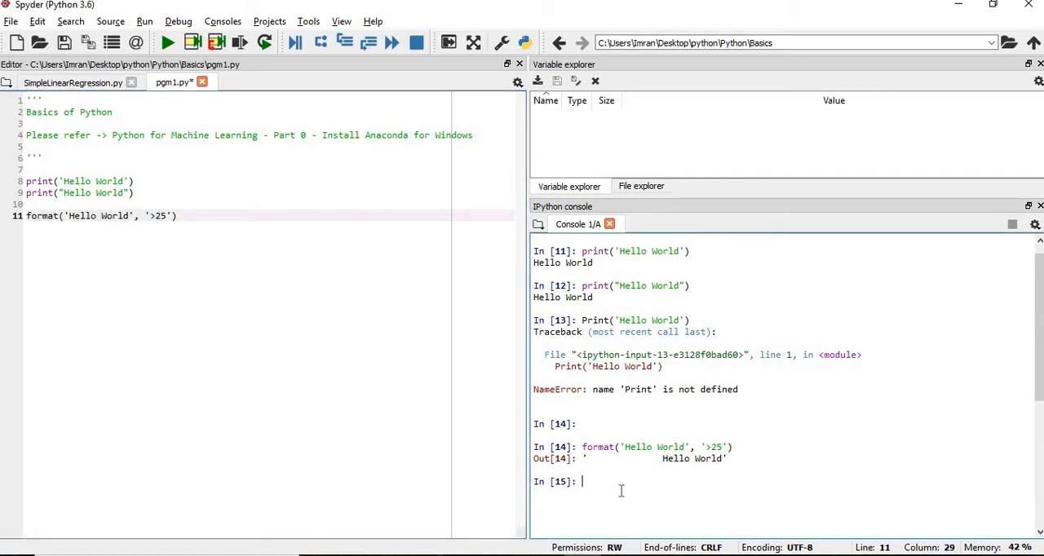
pyautogui.write('len')
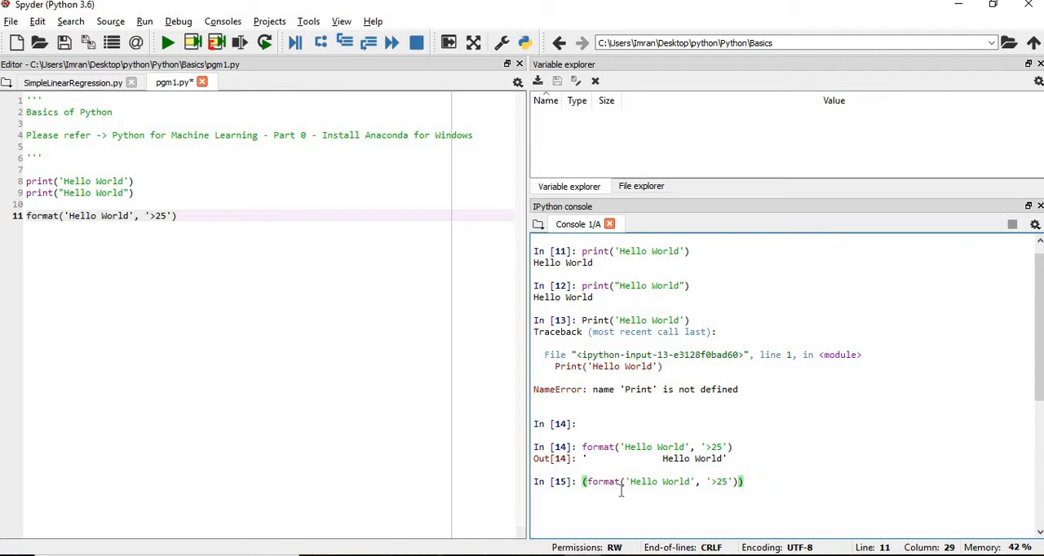
# Step: Check in the console that len(format('Hello World', '>25')) returns 25
pyautogui.write('len')
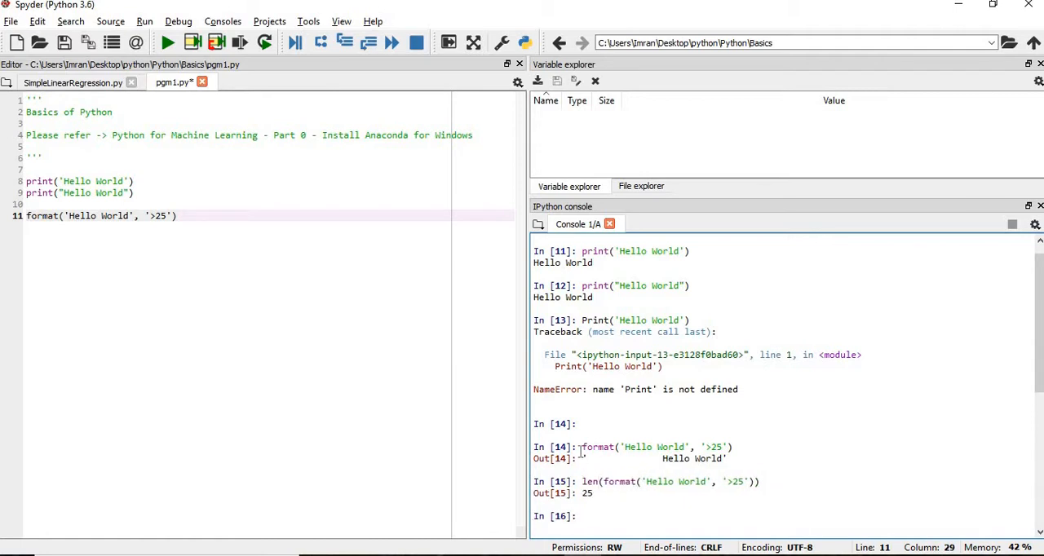
pyautogui.moveTo(583, 459); pyautogui.dragTo(719, 459)
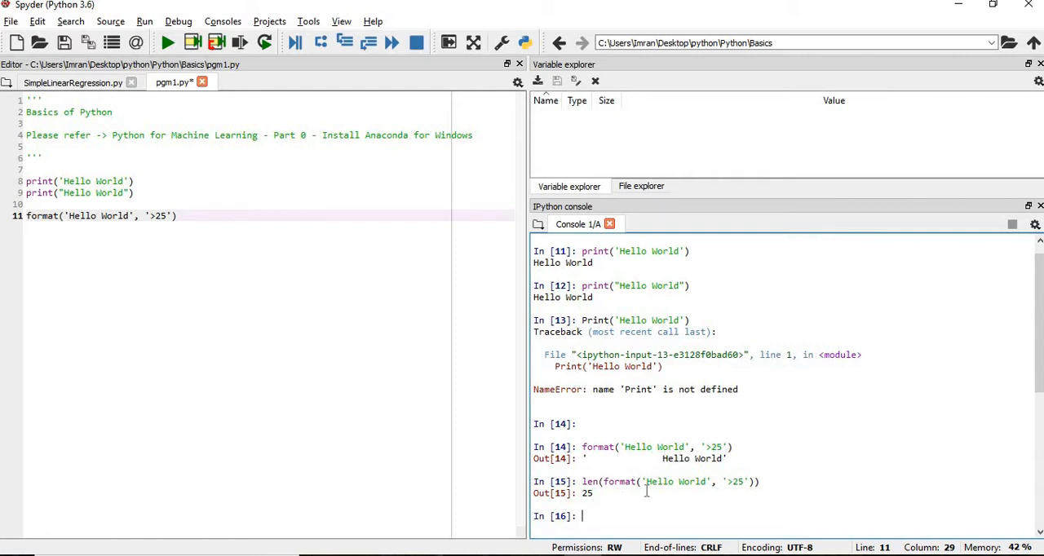
pyautogui.moveTo(193, 259)
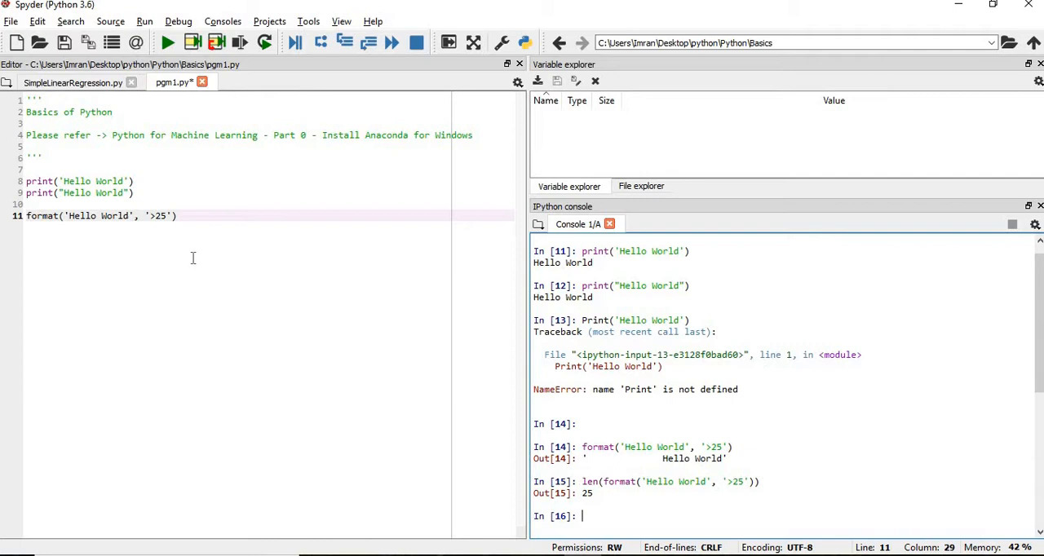
# Step: Add and run format('Hello World', '<25') to left-align Hello World in 25 characters
pyautogui.write("format('Hello World', '25')")
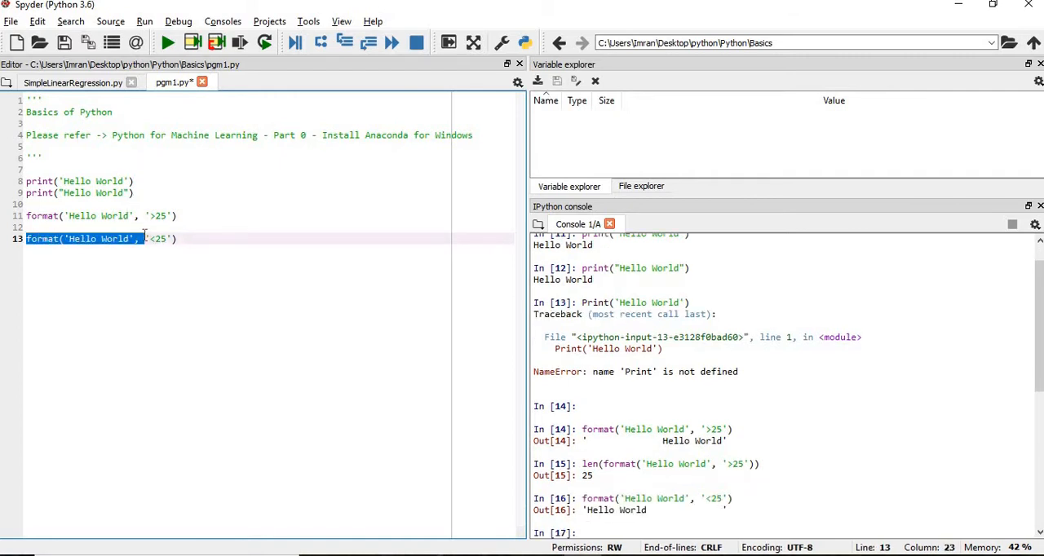
pyautogui.click(174, 239)
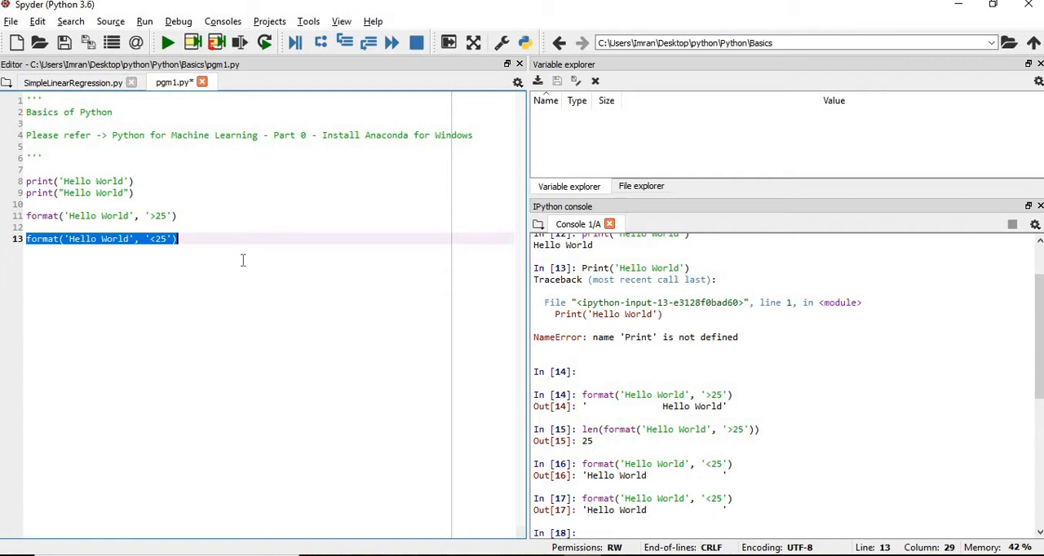
pyautogui.press('Return')
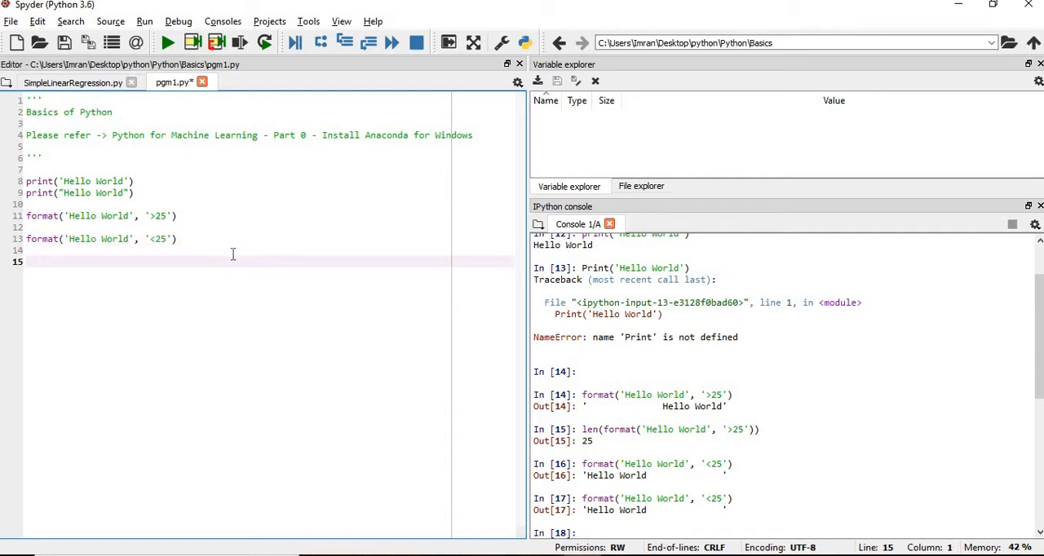
# Step: Add and run format('Hello World', '^25') to centre Hello World in 25 characters
pyautogui.write("format('Hello World', '25')")
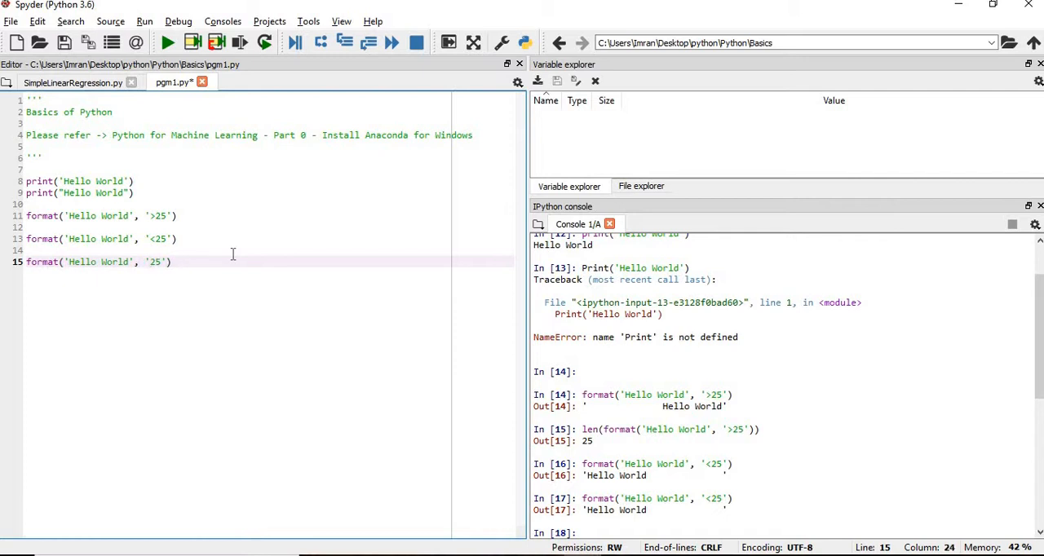
pyautogui.write('^')
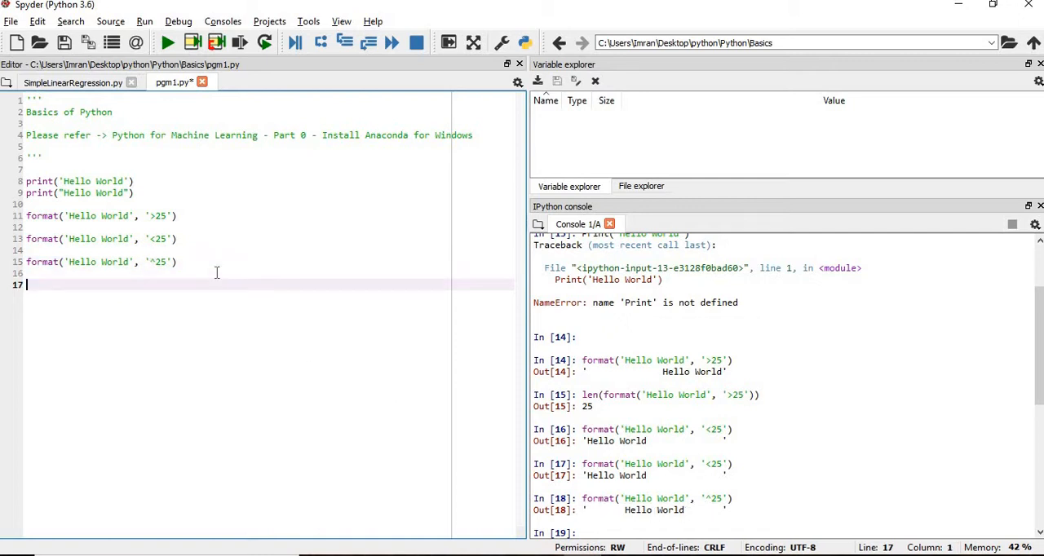
# Step: Write format('Hello World', '$^25') on line 17, using $ as the fill character
pyautogui.write("format('Hello World', '25')")
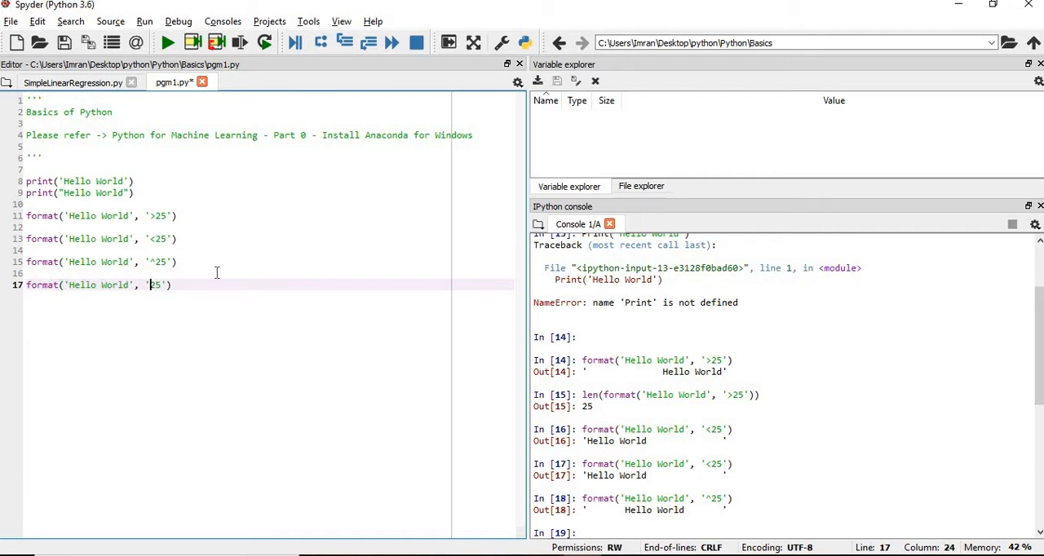
pyautogui.write('^')
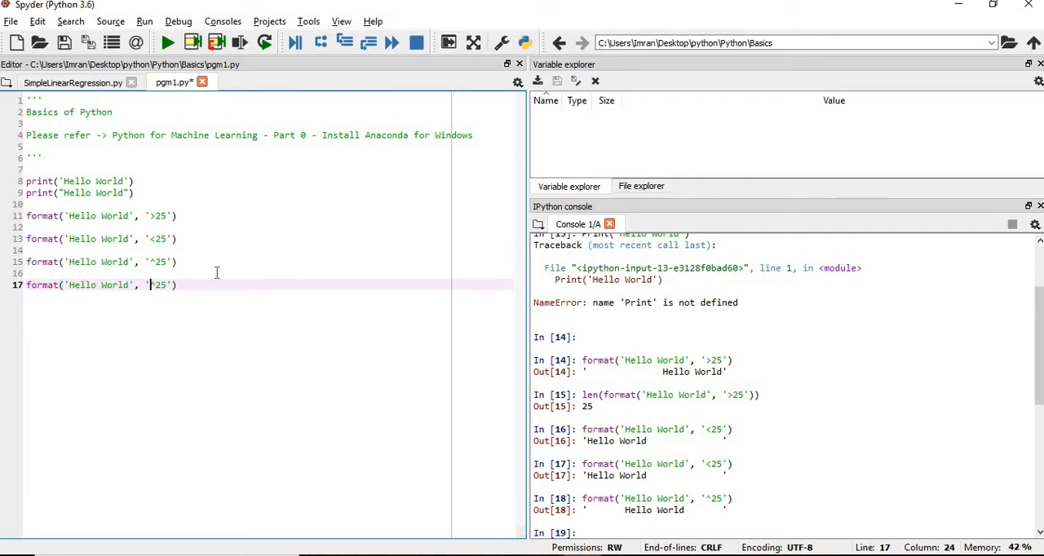
pyautogui.write('$^')
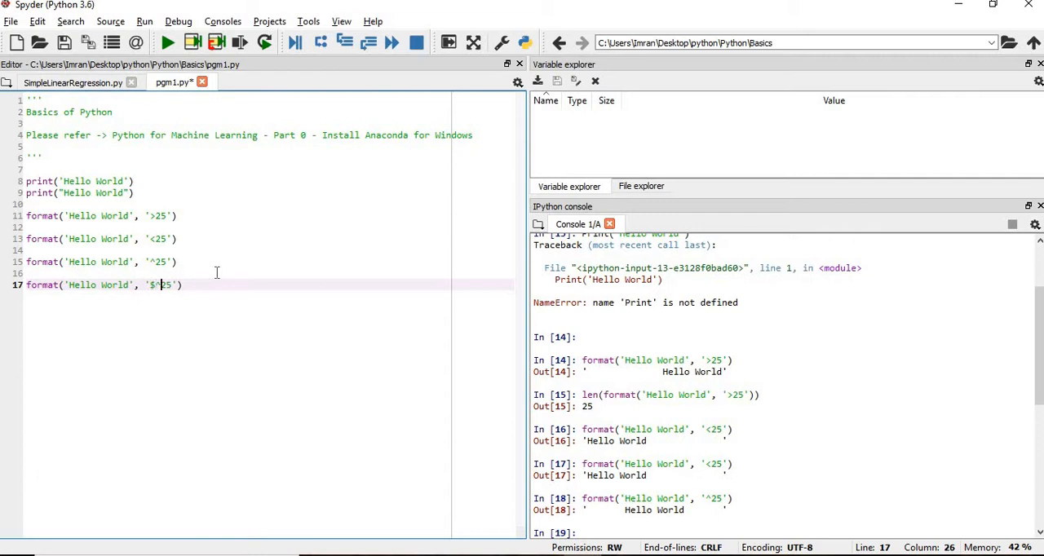